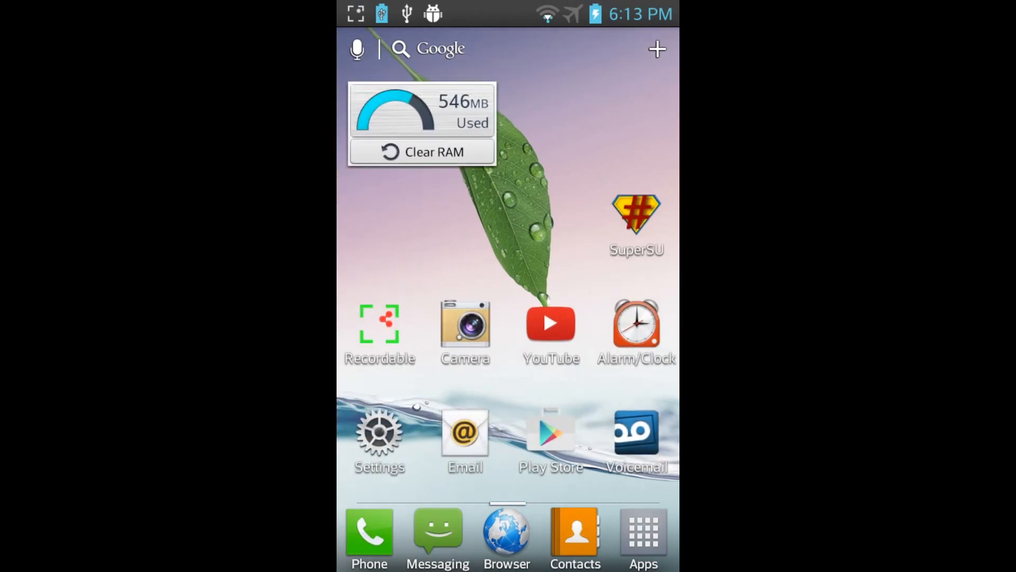
Erase everything on the SD card from the Storage settings so it is wiped and rechecked
{"action": "left_click", "coordinate": [379, 433]}
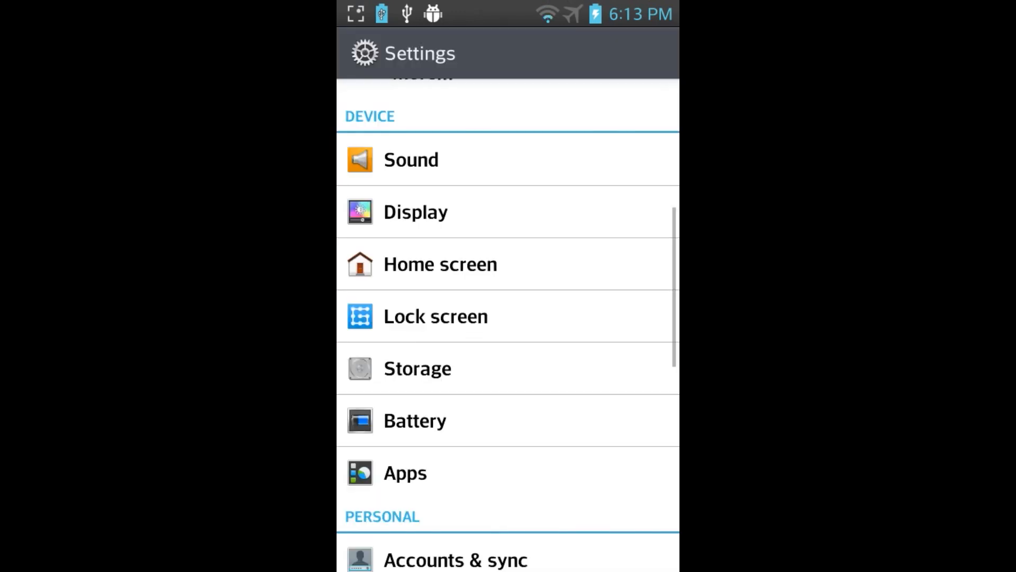
{"action": "left_click", "coordinate": [417, 368]}
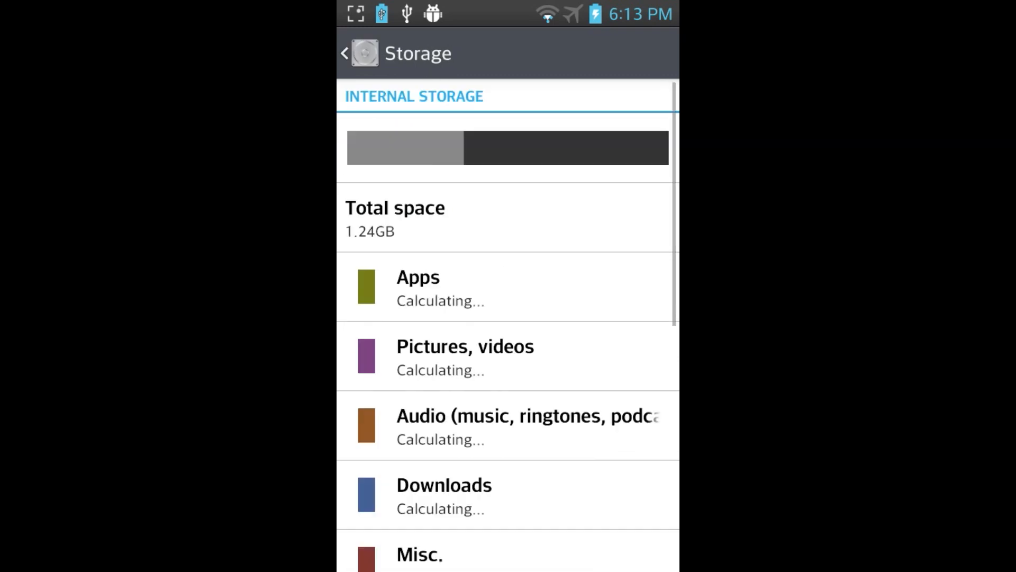
{"action": "scroll", "scroll_direction": "down", "scroll_amount": 3}
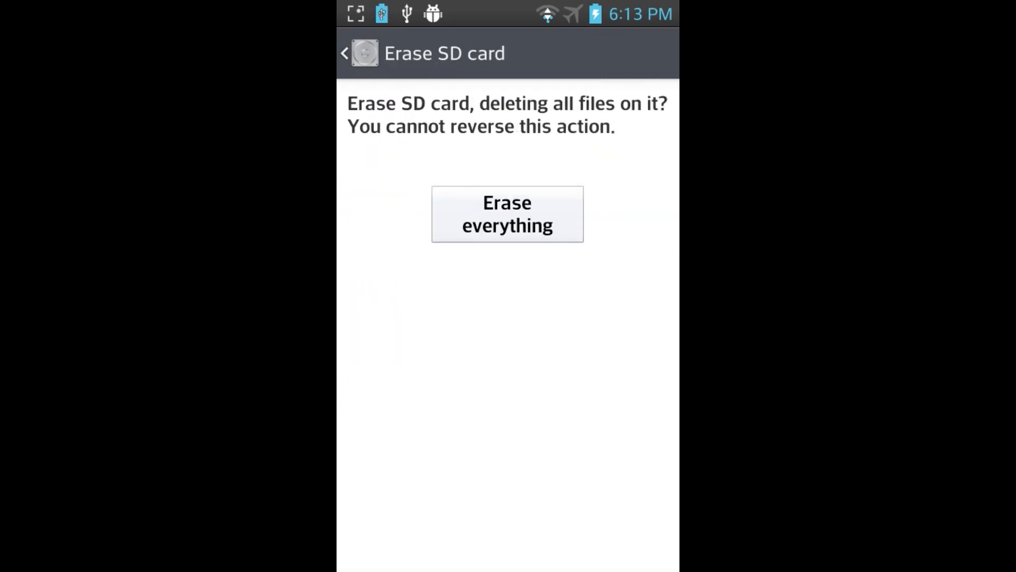
{"action": "left_click", "coordinate": [507, 213]}
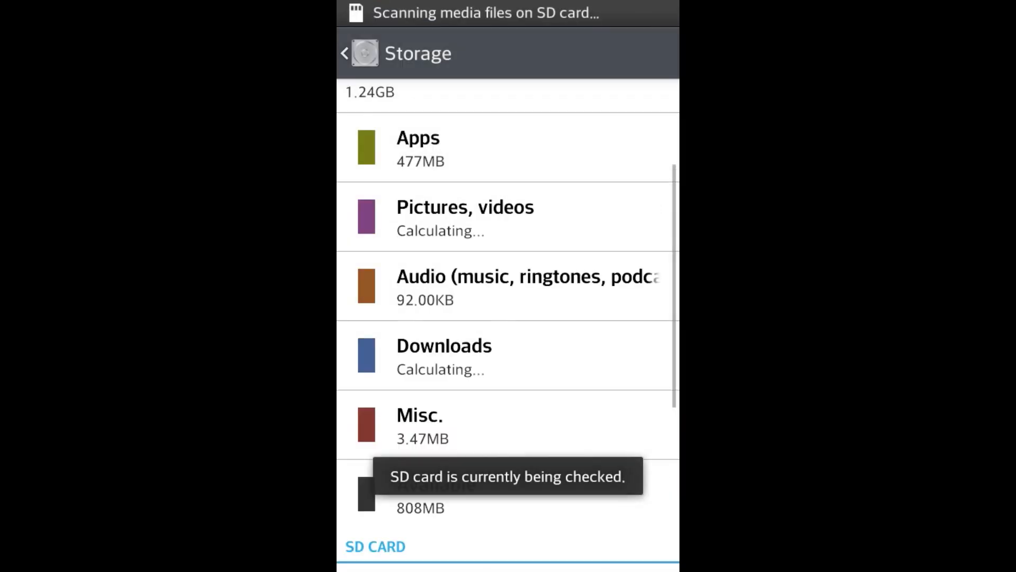
{"action": "scroll", "scroll_direction": "down", "scroll_amount": 3}
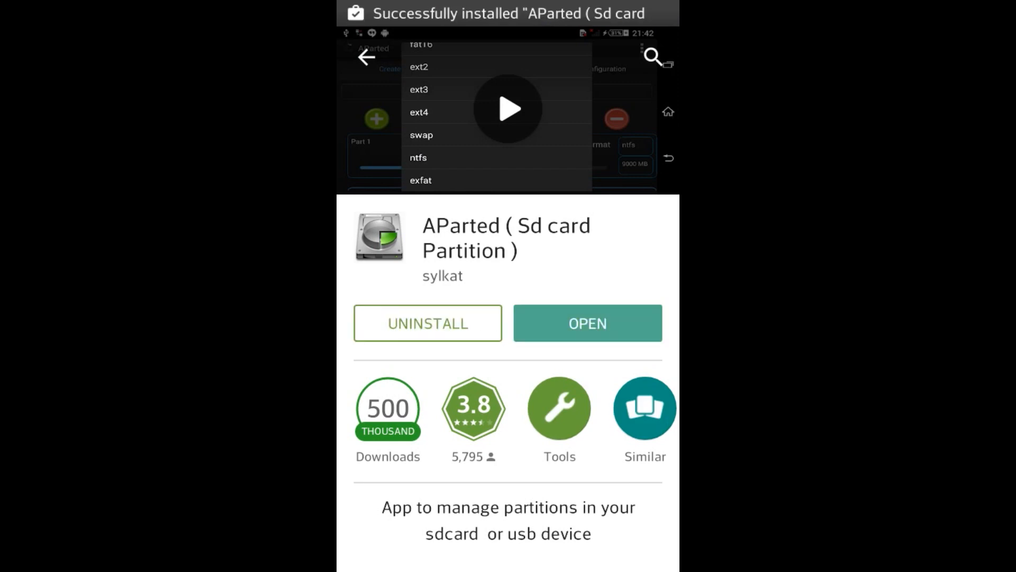
Launch AParted from its store page and grant it superuser access
{"action": "left_click", "coordinate": [586, 323]}
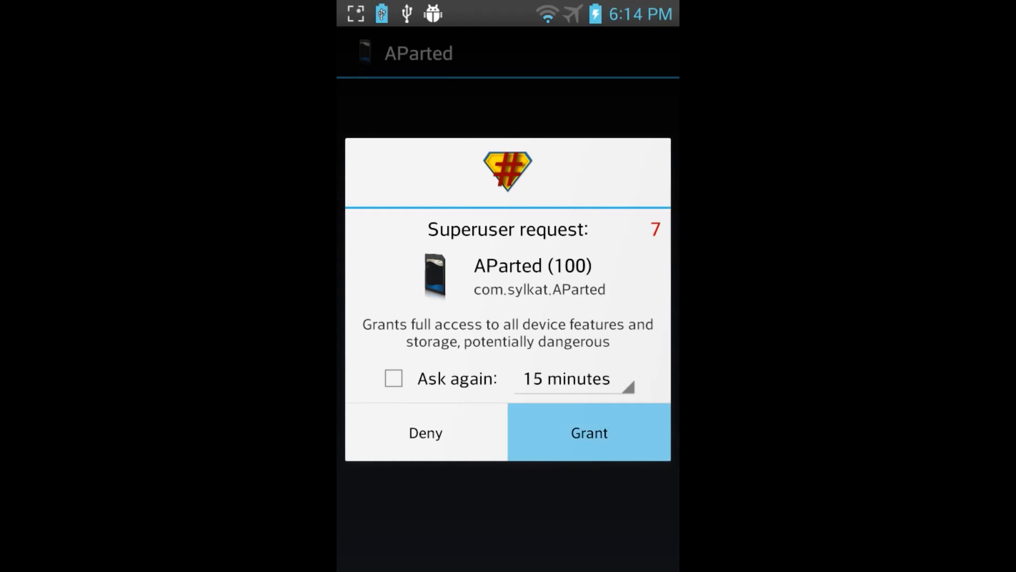
{"action": "left_click", "coordinate": [587, 432]}
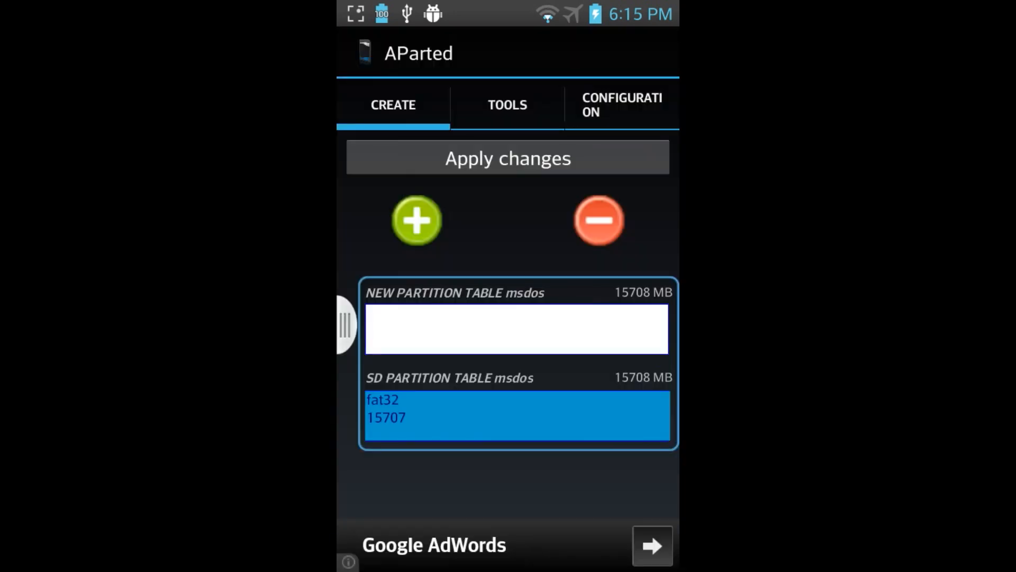
Define Part 1 as fat32 8676 MB and Part 2 as ext4 with the remaining 7032 MB
{"action": "left_click", "coordinate": [507, 104]}
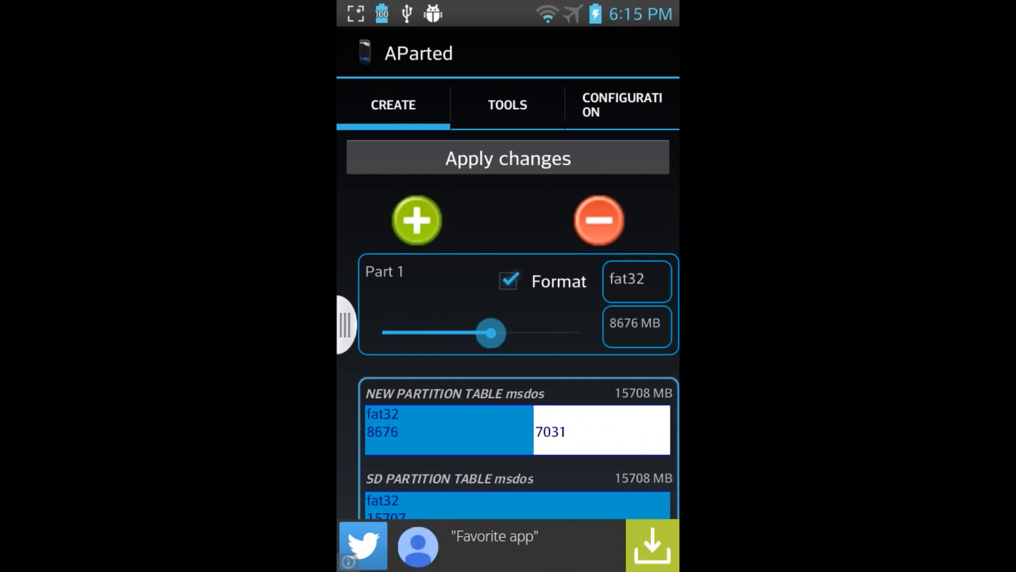
{"action": "left_click", "coordinate": [416, 220]}
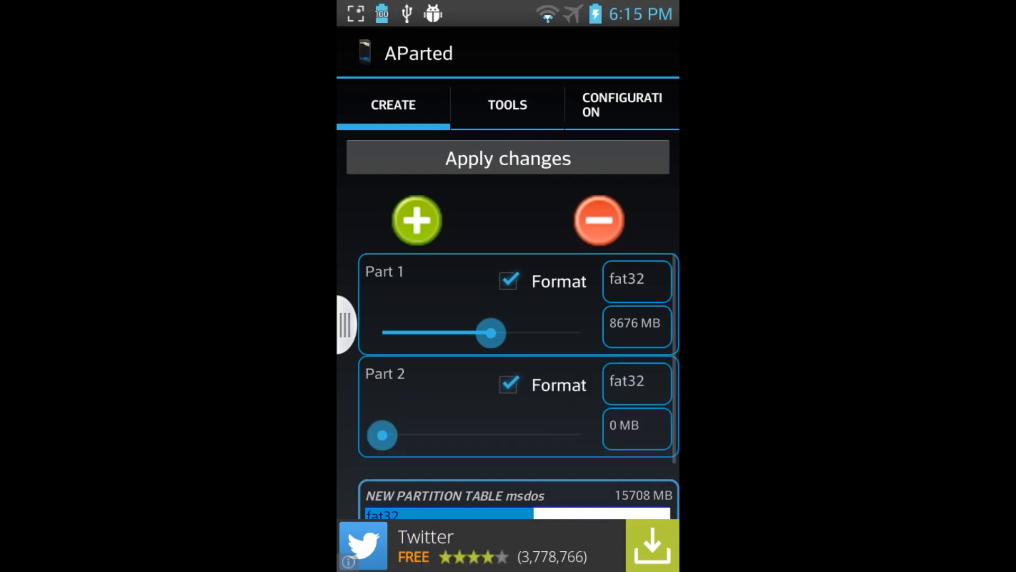
{"action": "left_click", "coordinate": [636, 280]}
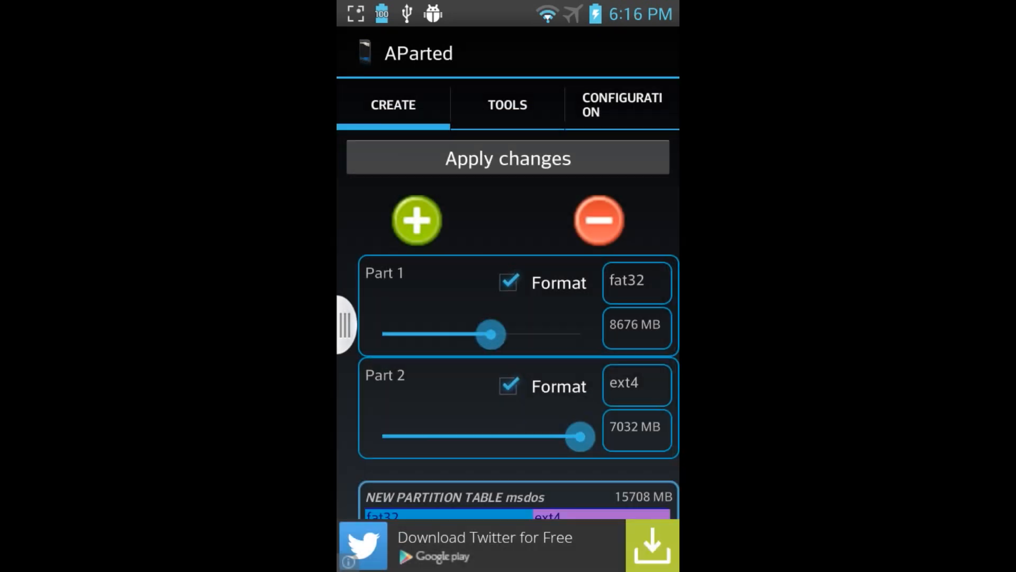
Apply the new two-partition layout, confirming the erase-and-repartition warning
{"action": "left_click", "coordinate": [507, 158]}
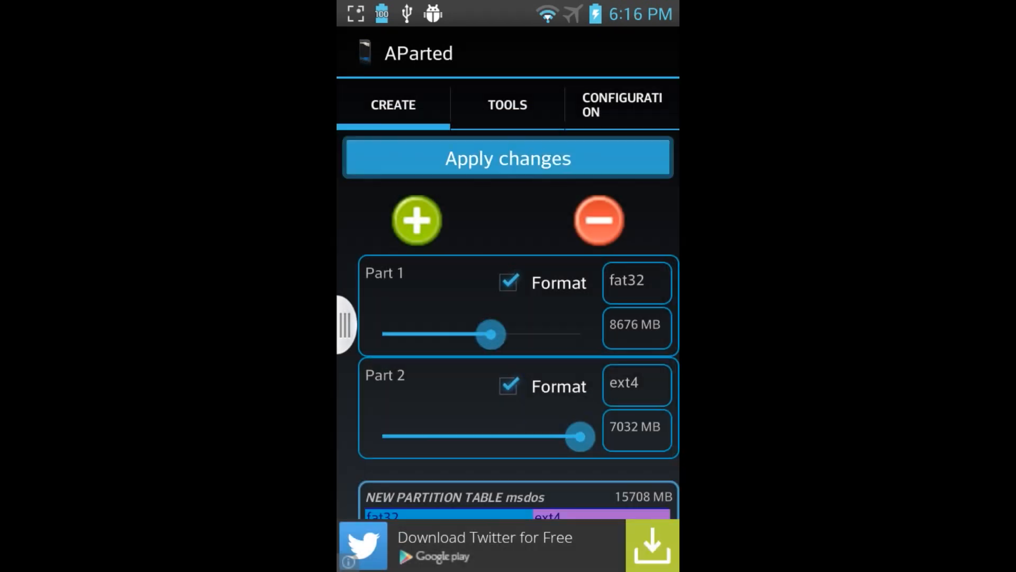
{"action": "left_click", "coordinate": [507, 157]}
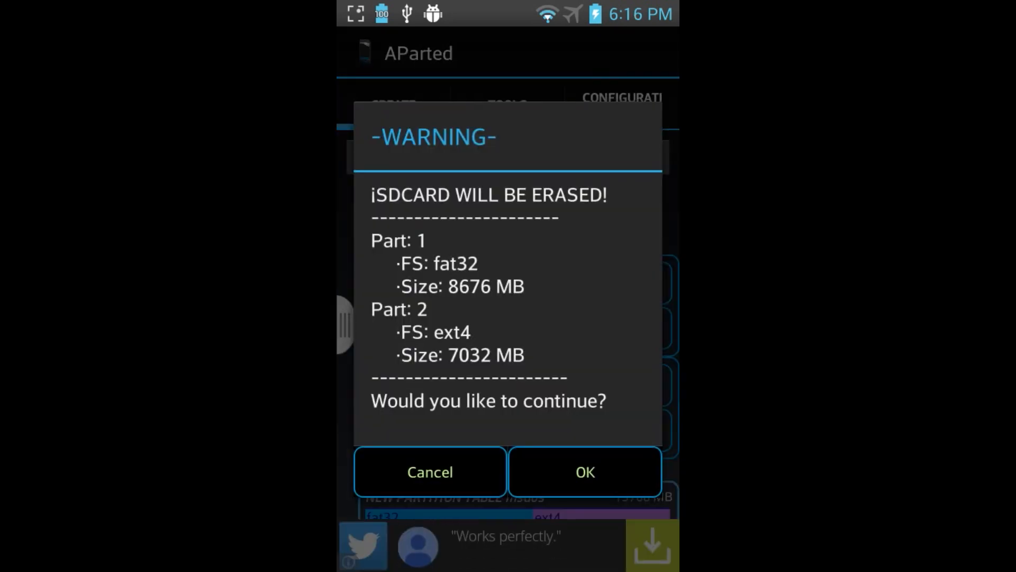
{"action": "left_click", "coordinate": [584, 471]}
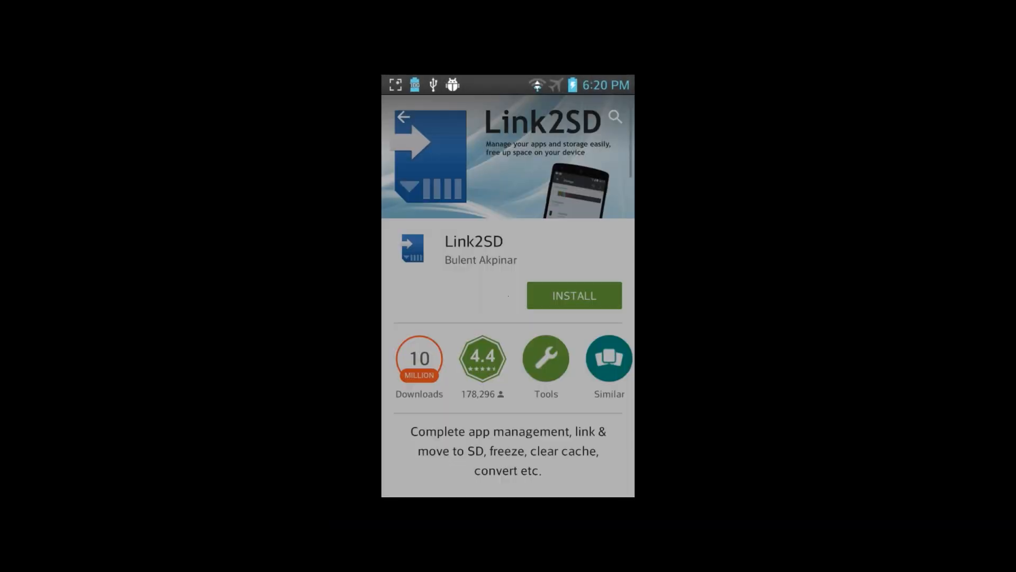
Start installing Link2SD from its Play Store page
{"action": "left_click", "coordinate": [573, 295]}
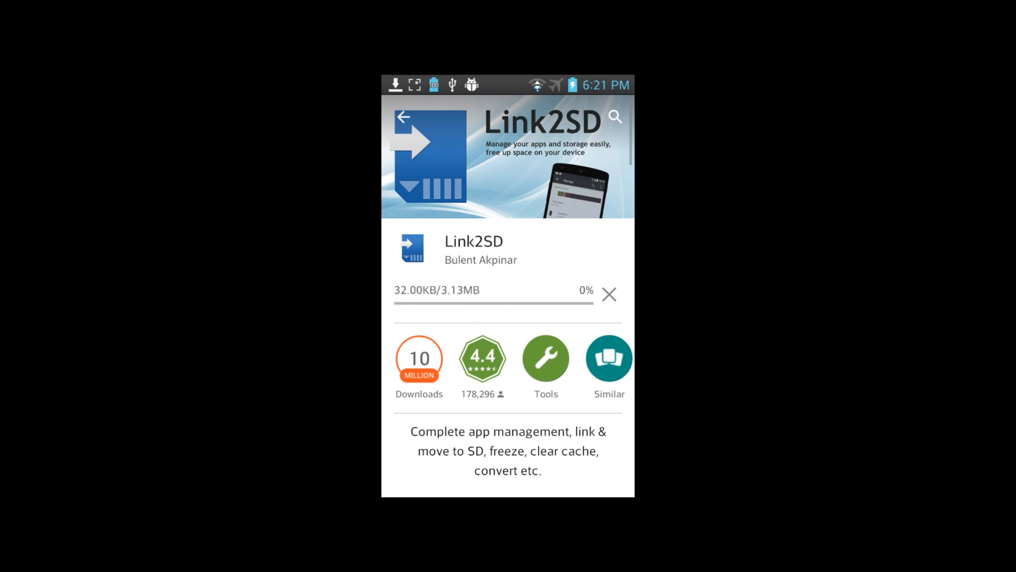